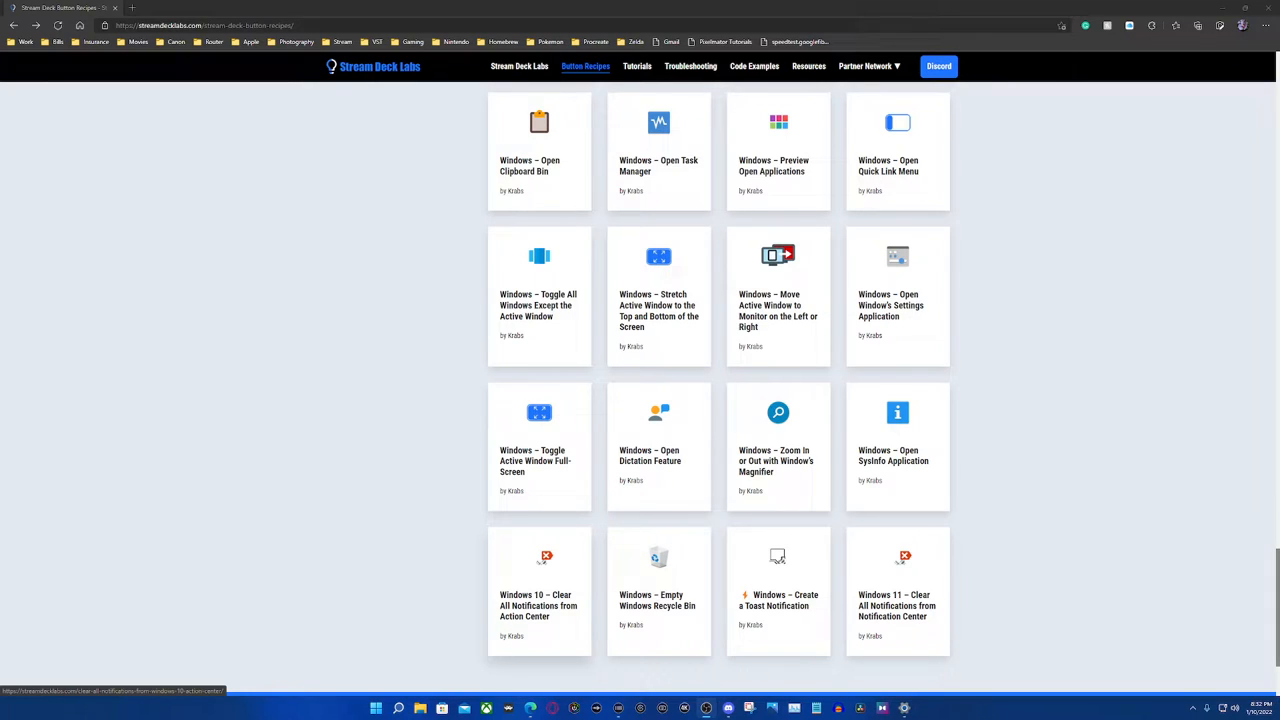
Open the 'Windows 10 – Clear All Notifications from Action Center' recipe card.
click(538, 590)
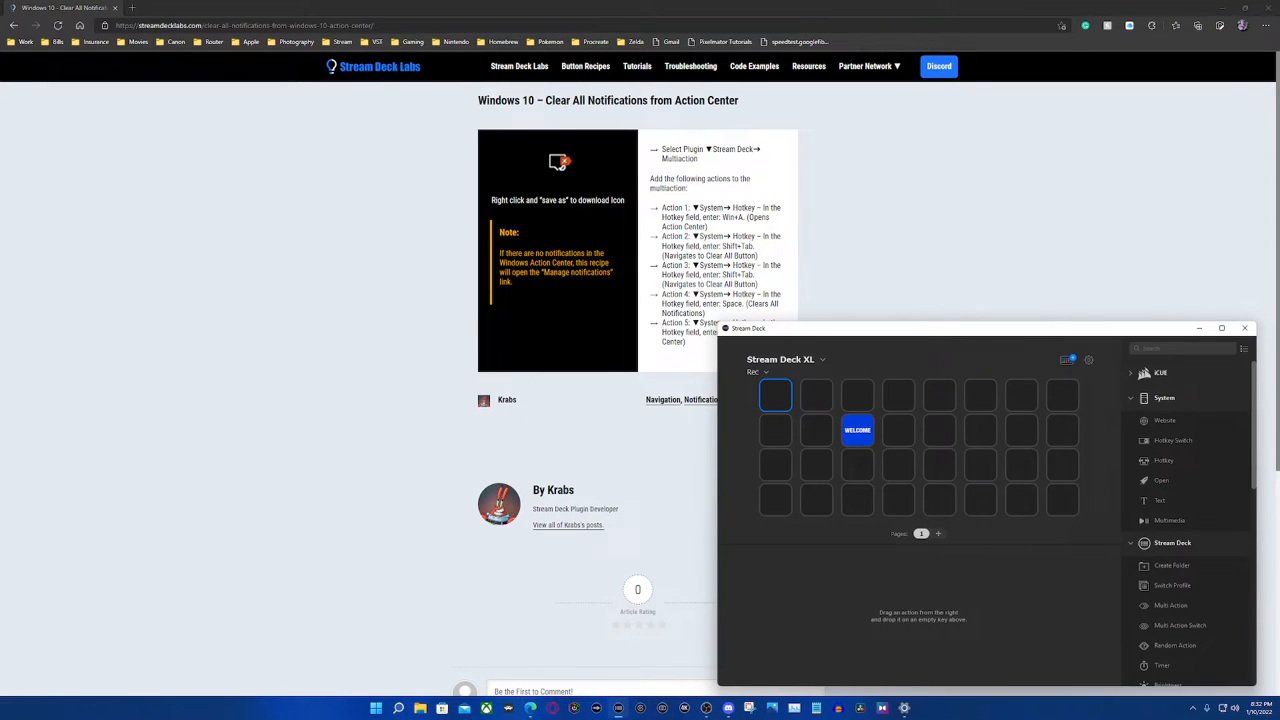
Select an empty key and scroll the action list to find Multi Action and System Hotkey.
click(856, 428)
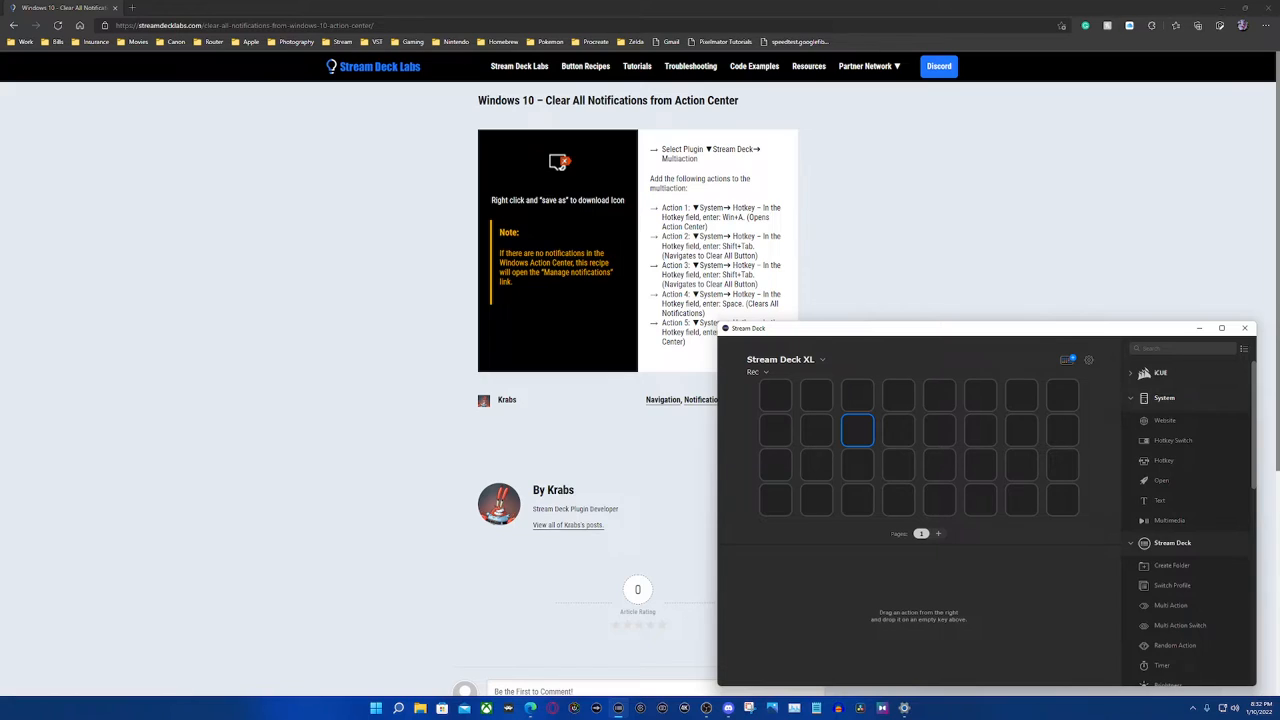
scroll(down, 3)
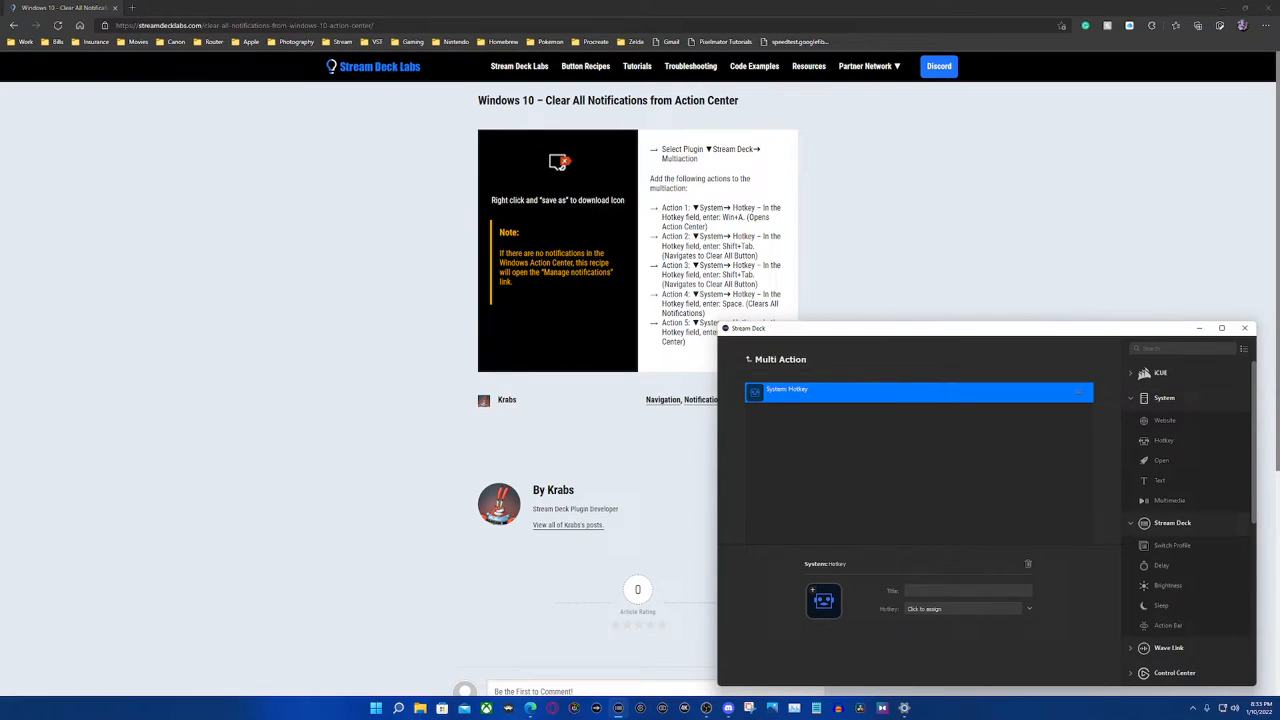
Record Win+A as the first hotkey, add further hotkey steps, and return to the key grid.
click(964, 608)
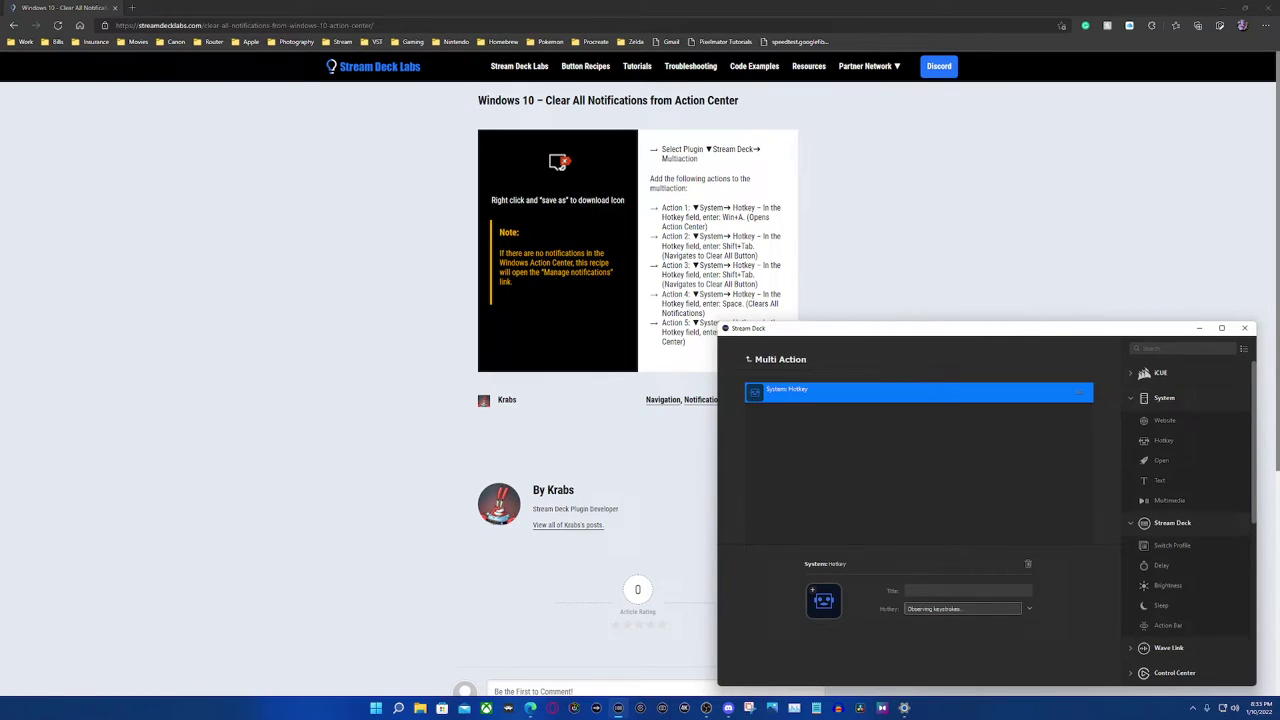
text(Win+A)
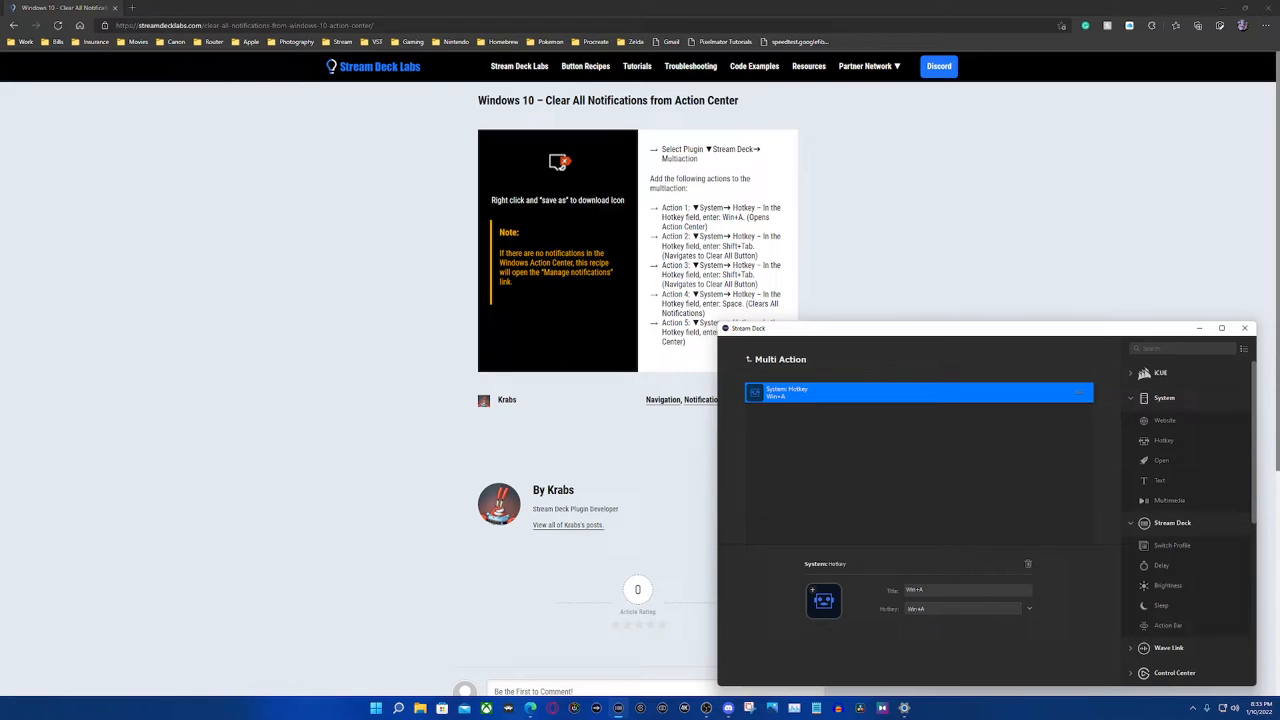
click(1162, 440)
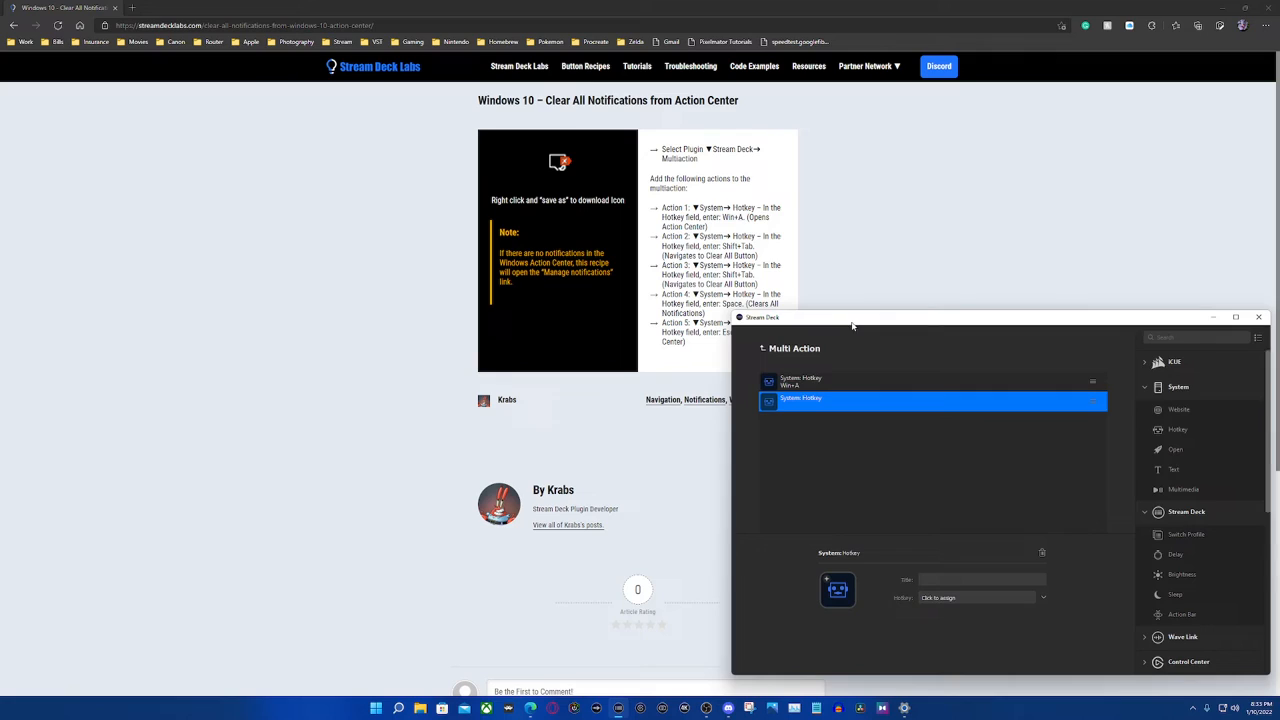
drag(852, 326, 920, 326)
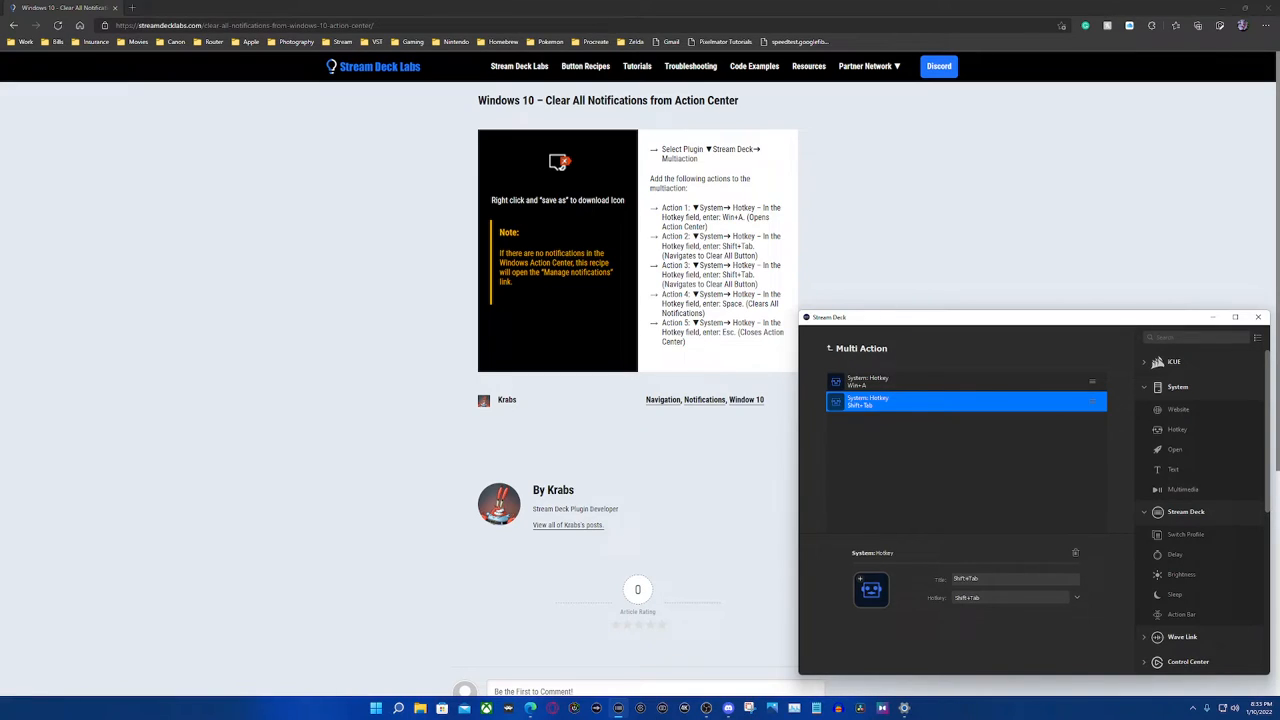
click(1158, 428)
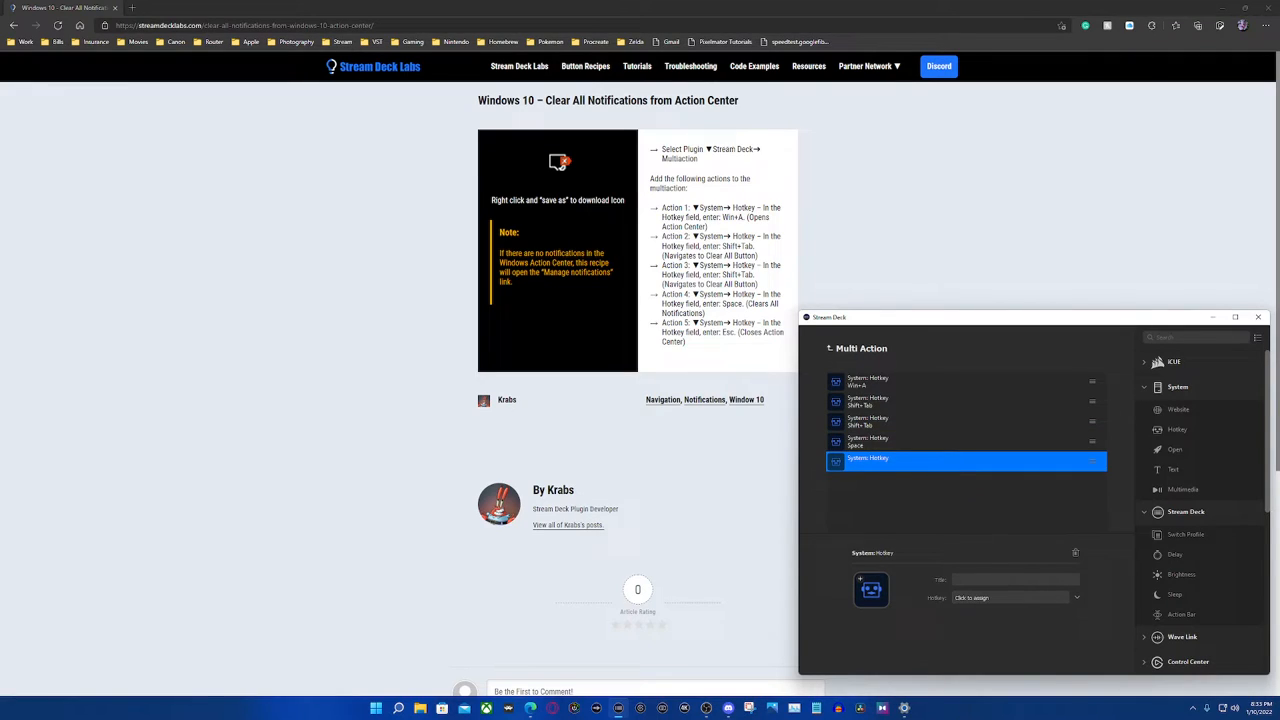
click(1010, 596)
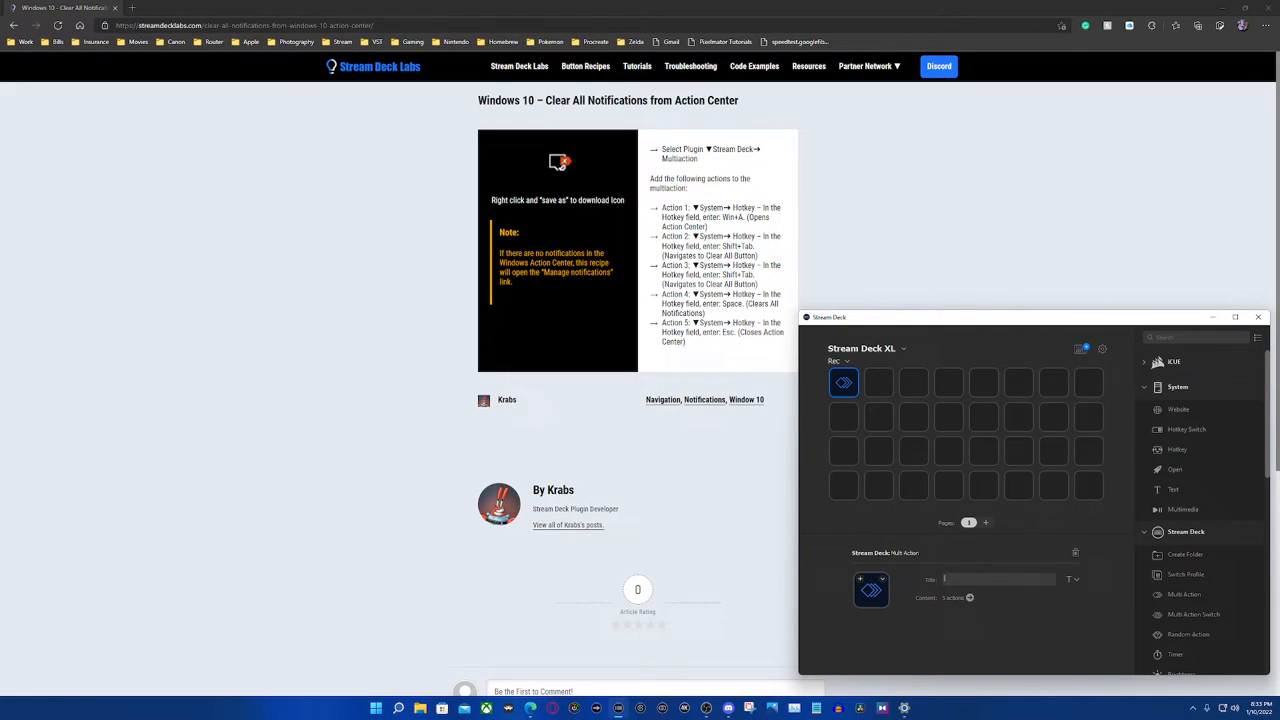
Title the key 'Win' for Win 10, then switch Chrome to the Windows 11 recipe.
text(Win 10)
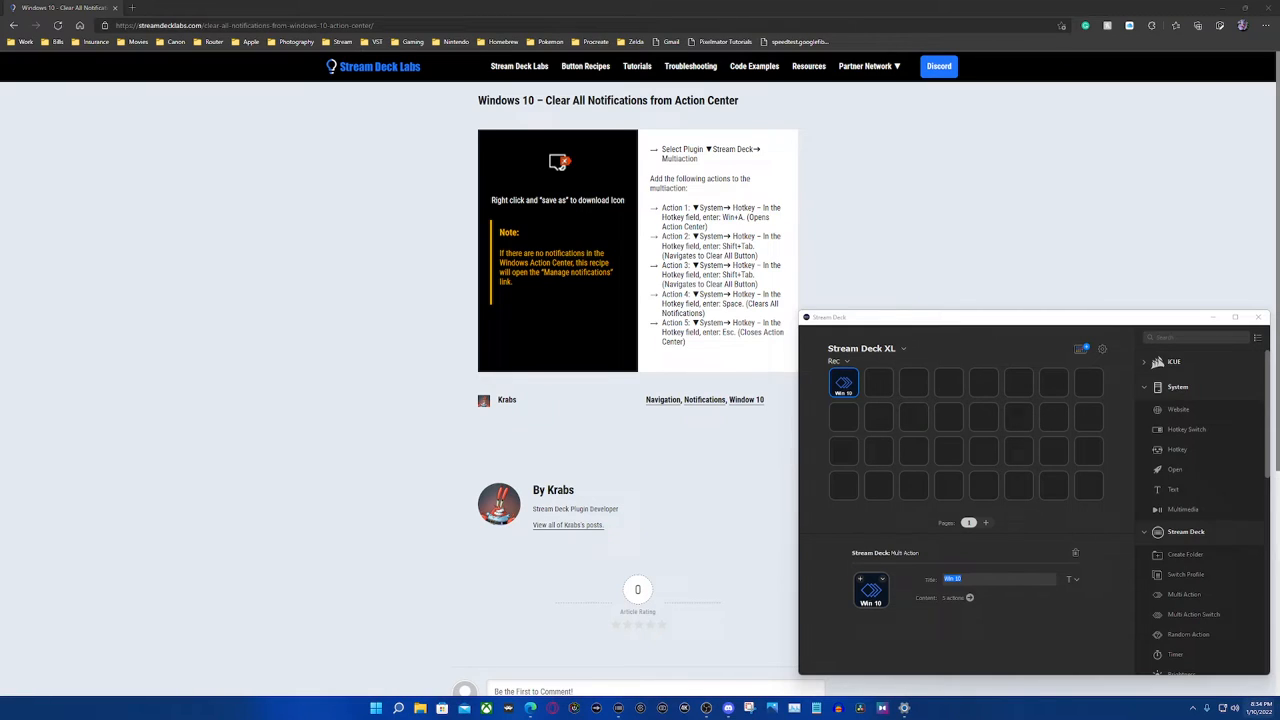
mouse_move(1262, 706)
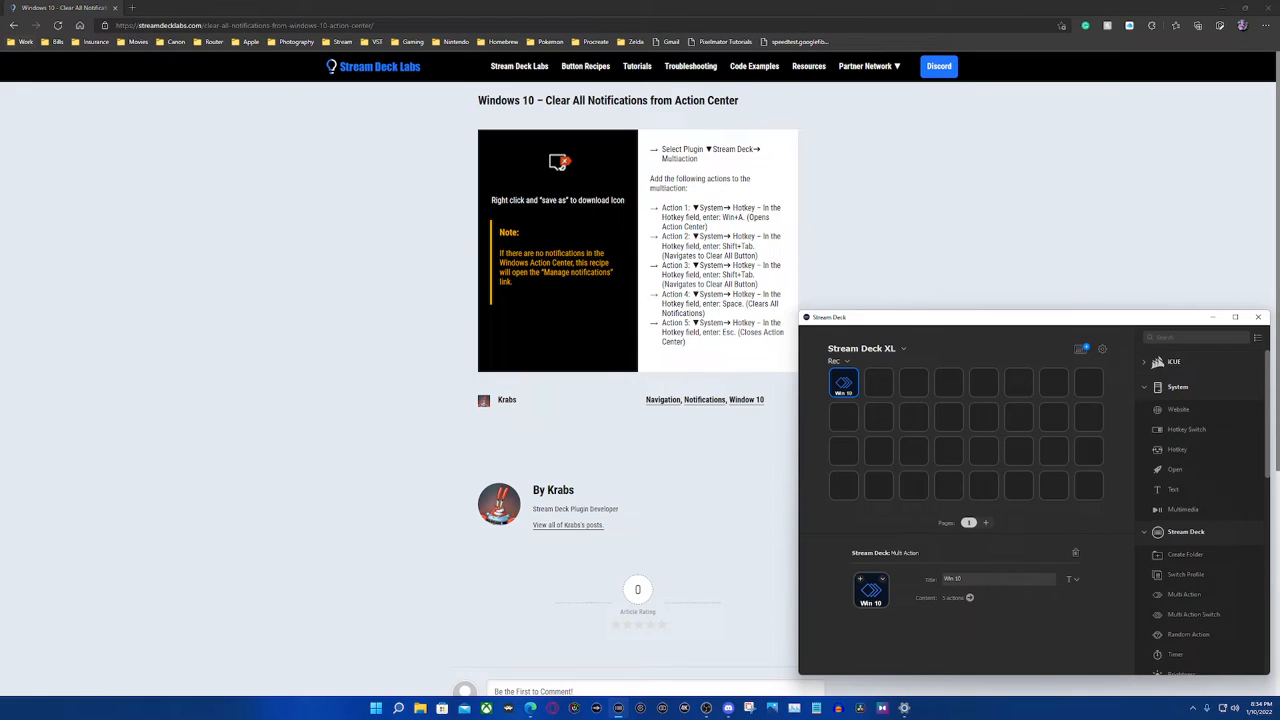
click(584, 66)
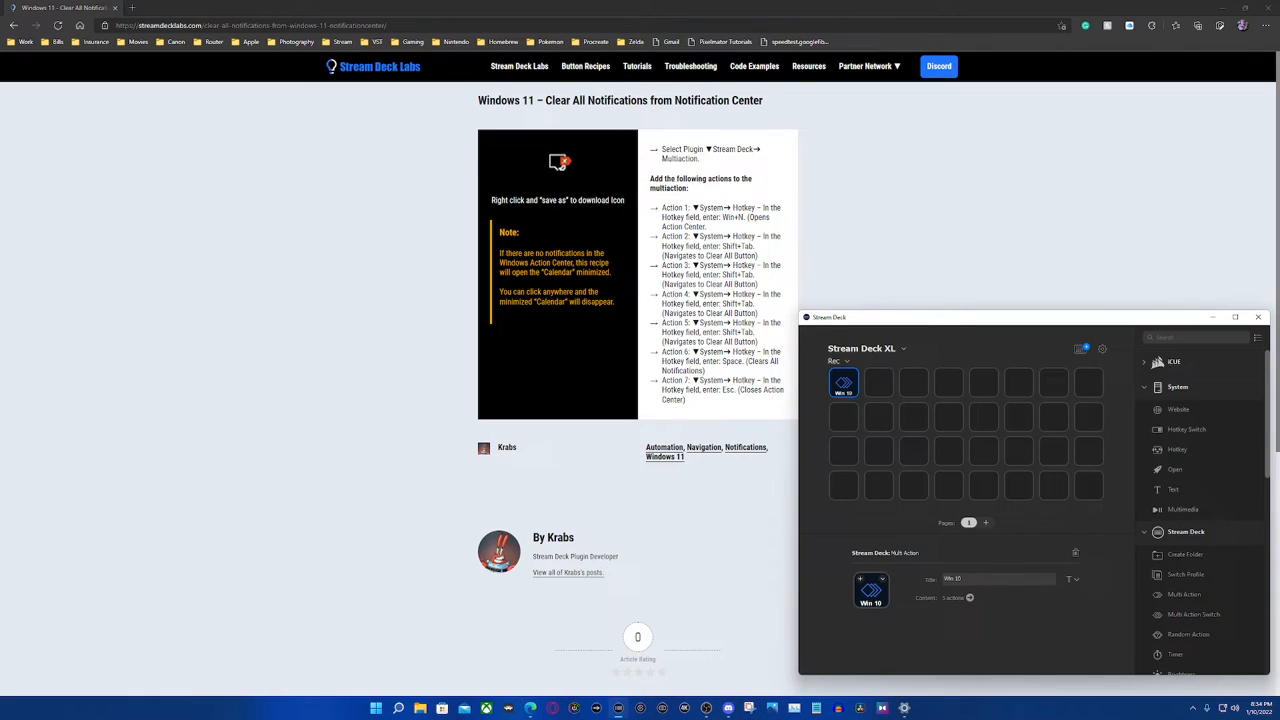
Start a new multi-action key for Windows 11 and record Win+N as its first hotkey.
click(878, 382)
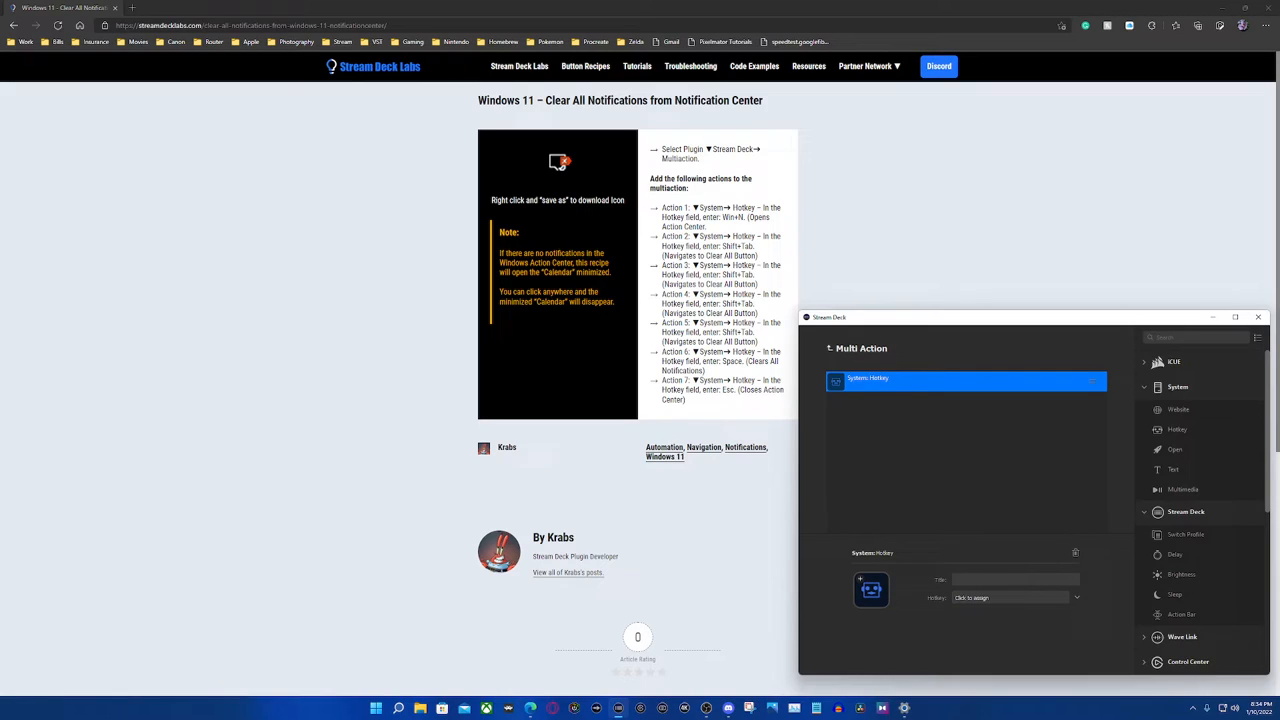
text(Win+N)
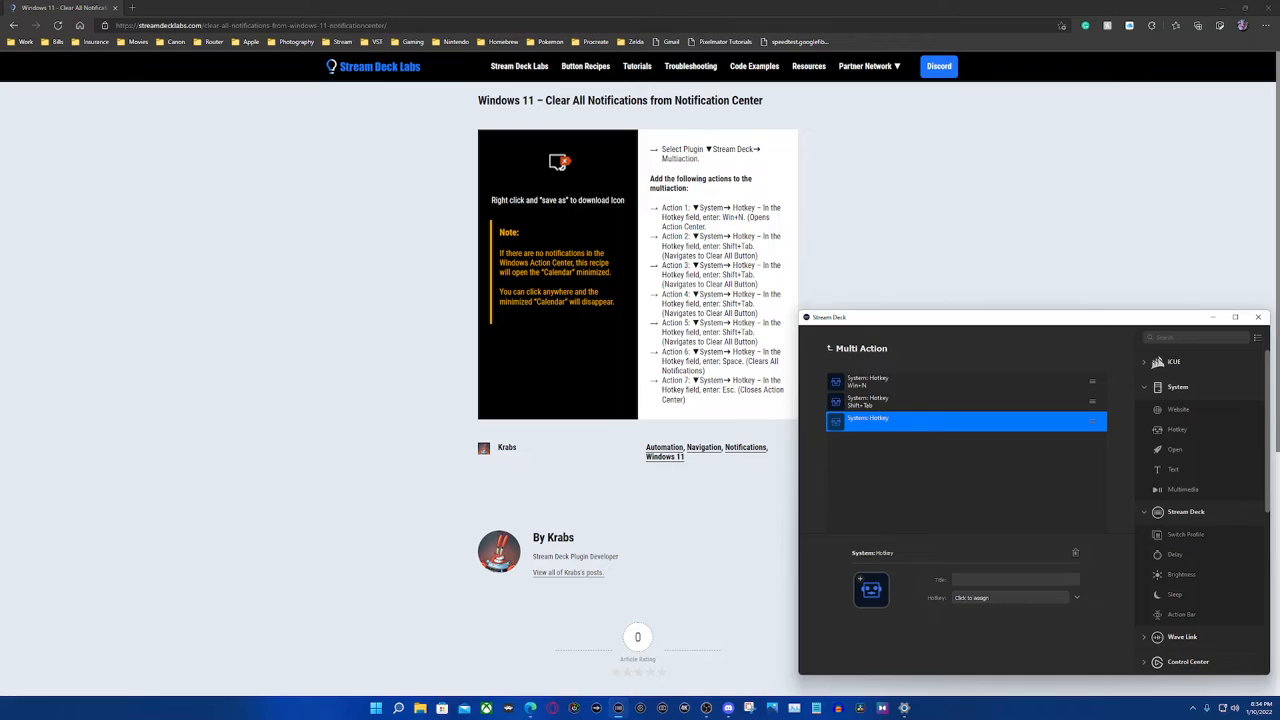
Add the remaining Shift+Tab, Space and Esc hotkey steps, title the key 'Win 11', and return to the XL grid.
click(1010, 596)
text(Shift+Tab)
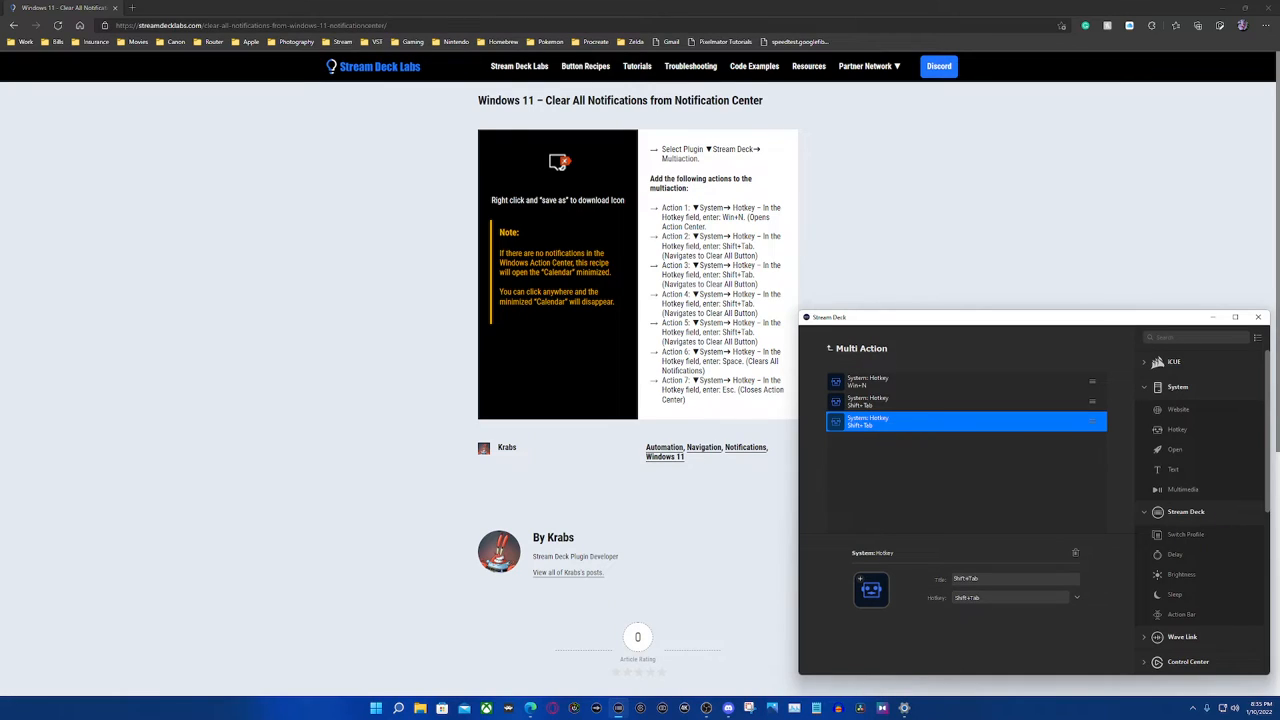
click(1176, 428)
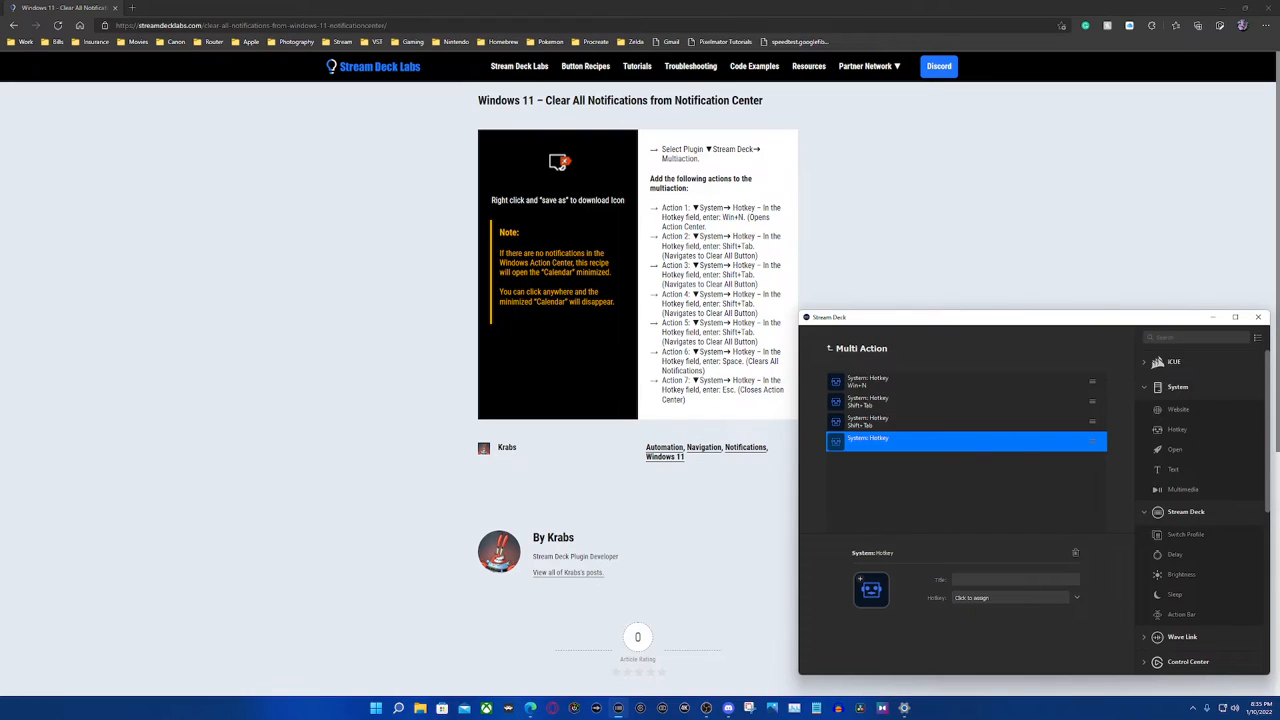
click(1010, 596)
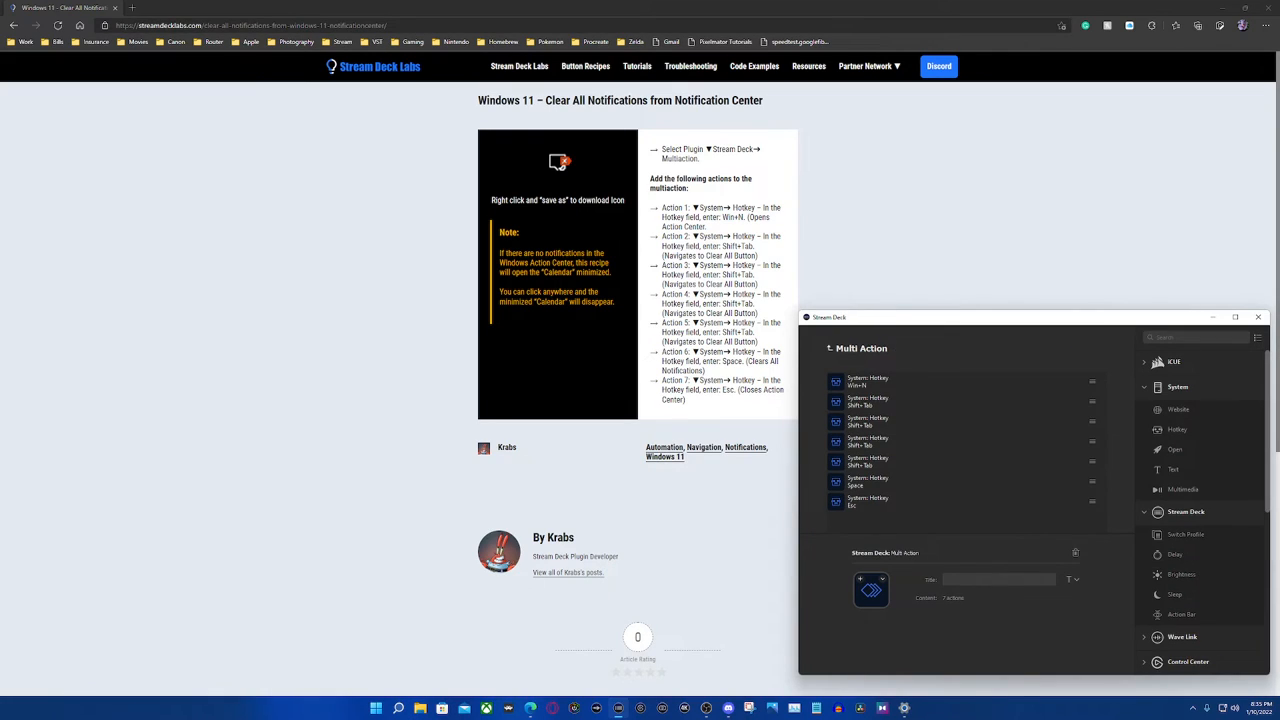
text(Win 11)
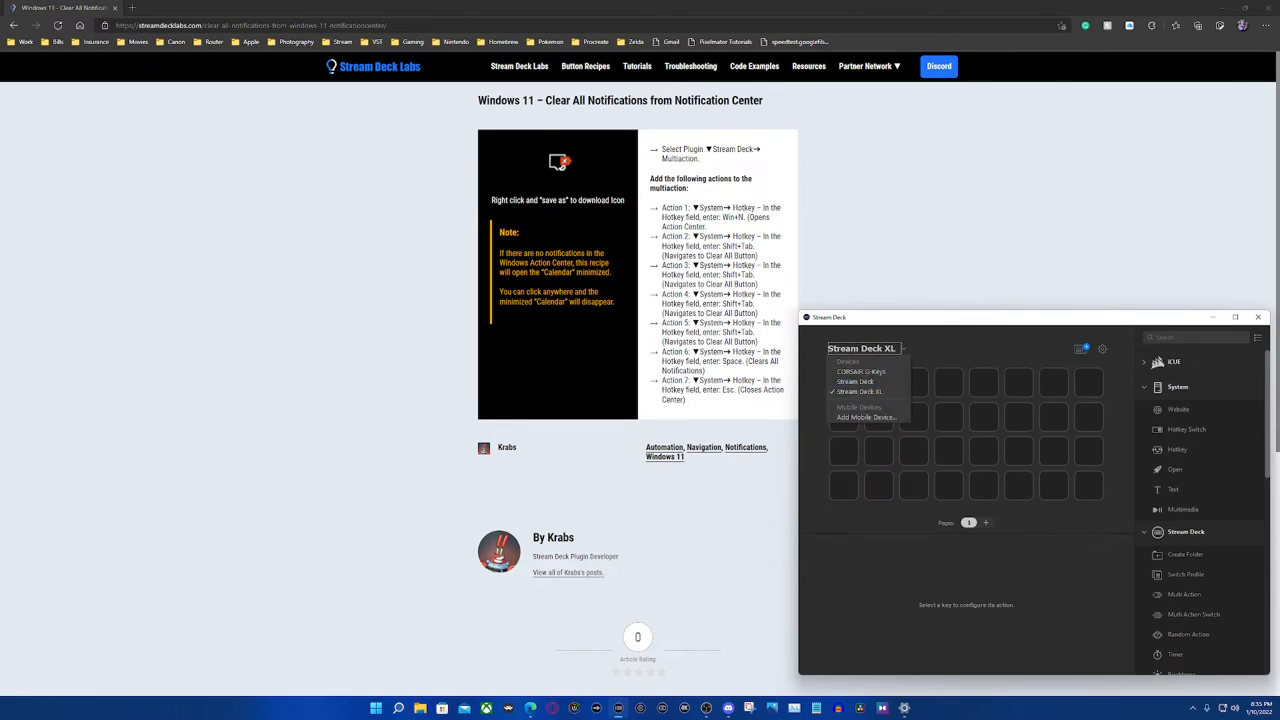
click(858, 390)
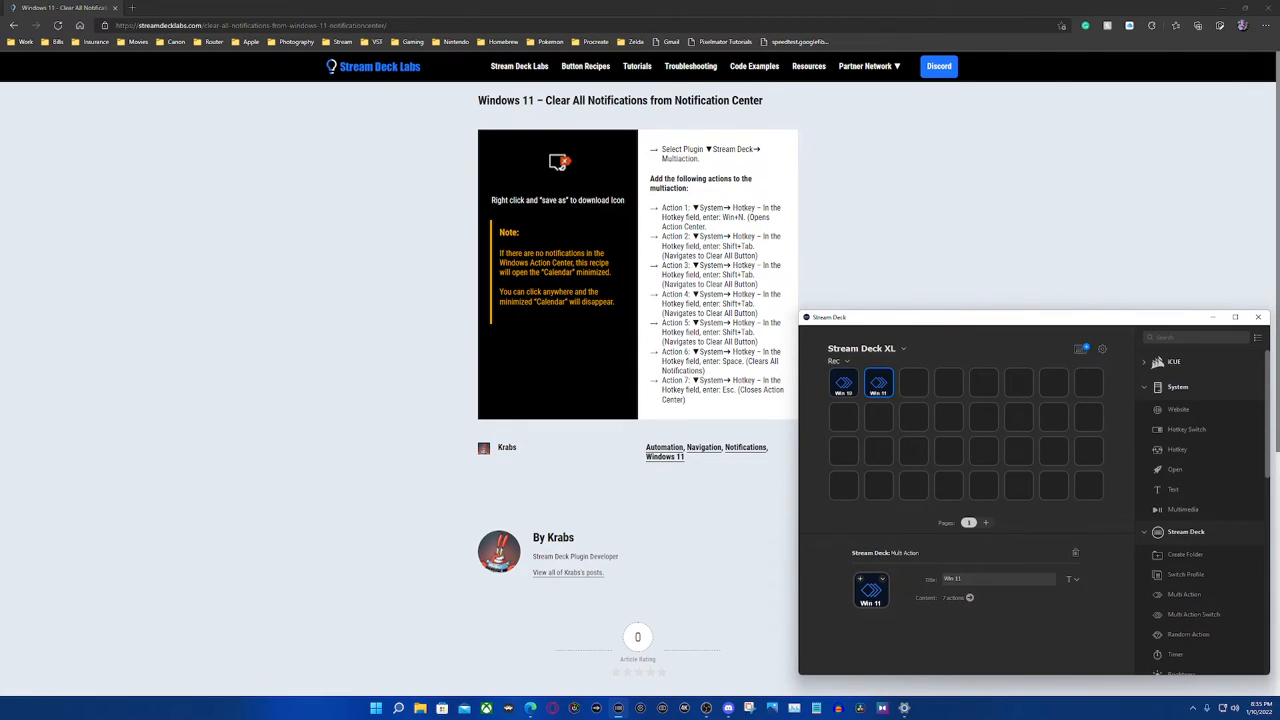